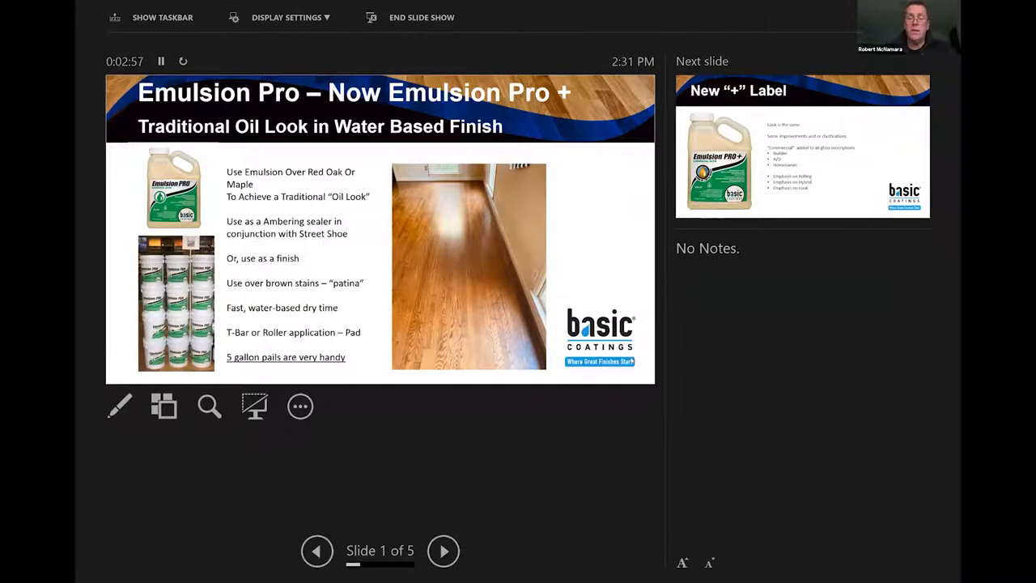
pyautogui.moveTo(476, 507)
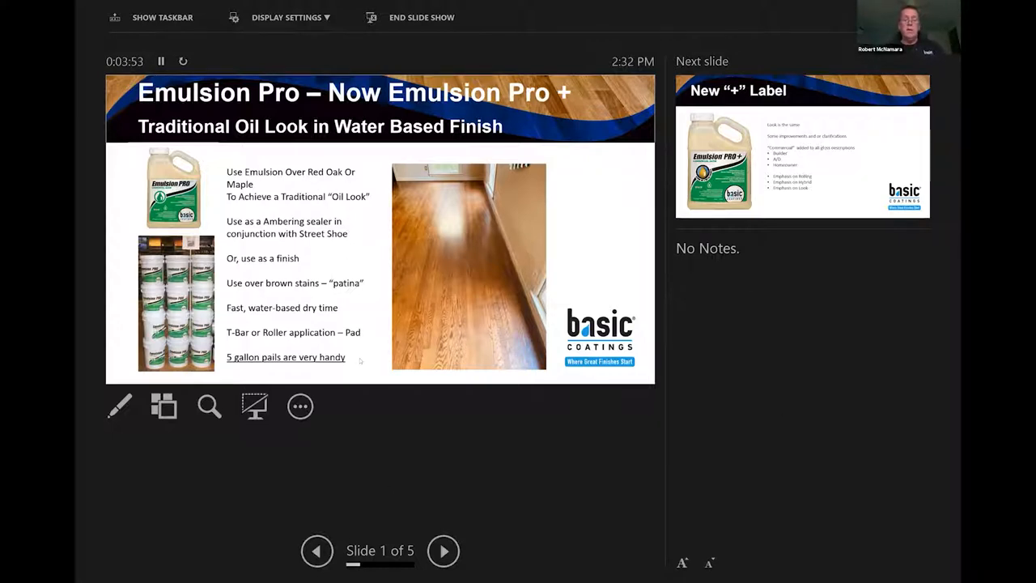
# Step: Advance the slideshow to slide 2, the New "+" Label slide
pyautogui.click(164, 406)
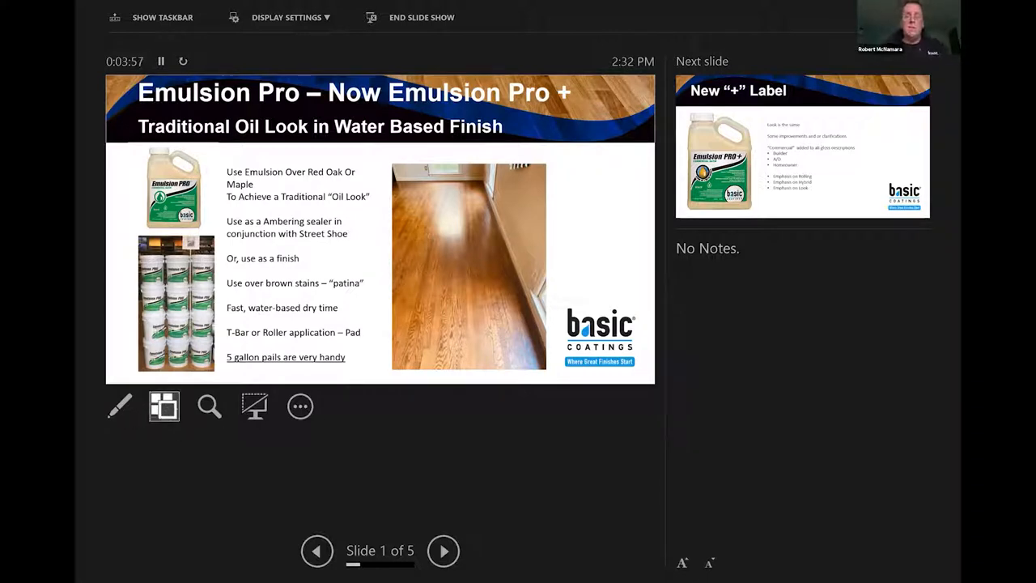
pyautogui.moveTo(163, 406)
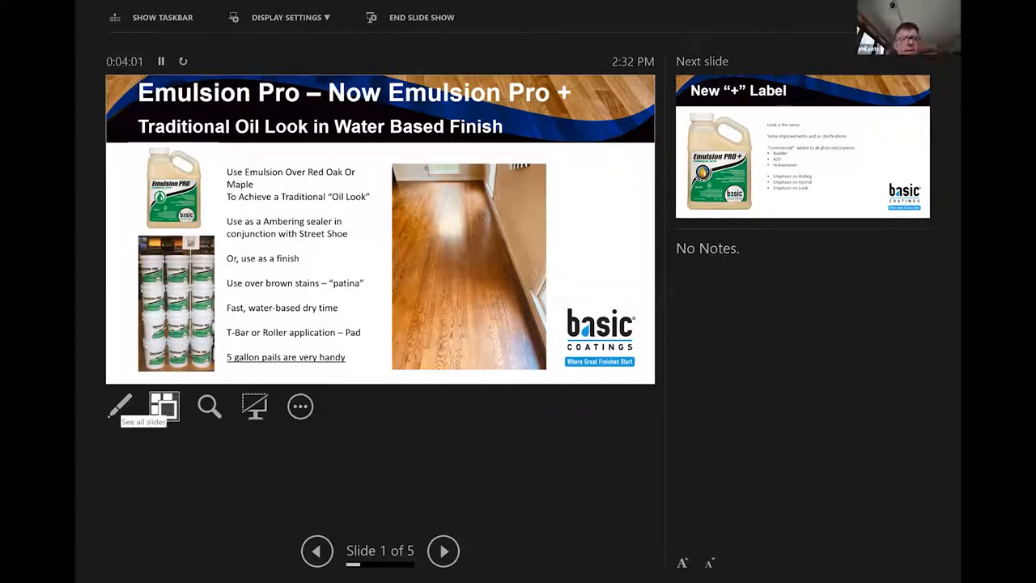
pyautogui.moveTo(331, 473)
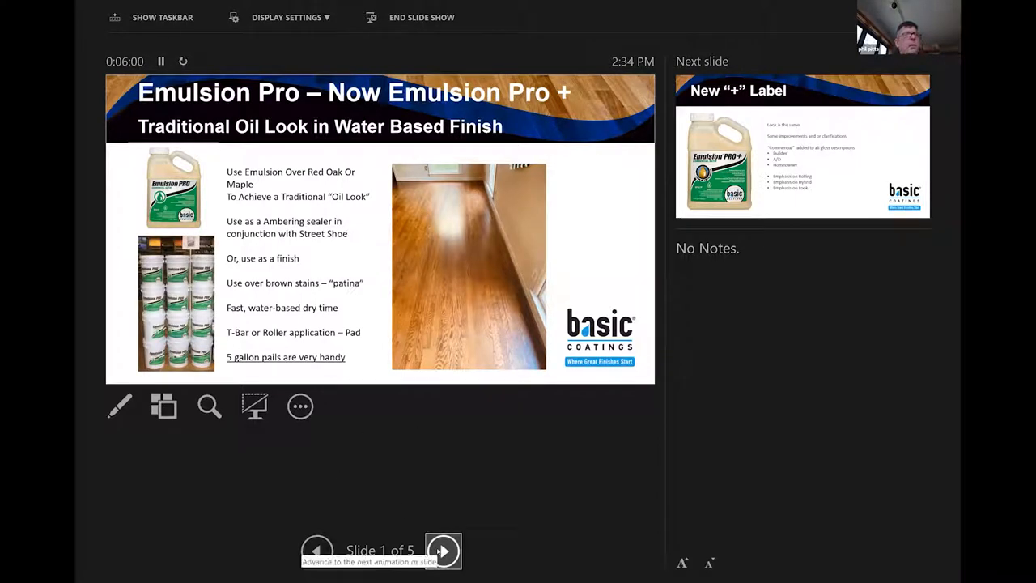
pyautogui.click(443, 551)
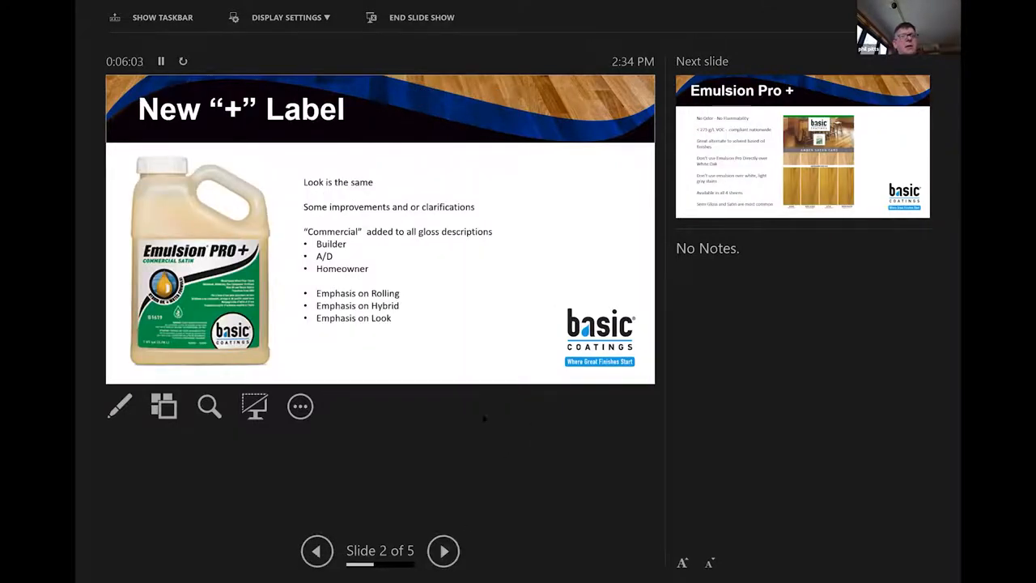
pyautogui.moveTo(334, 478)
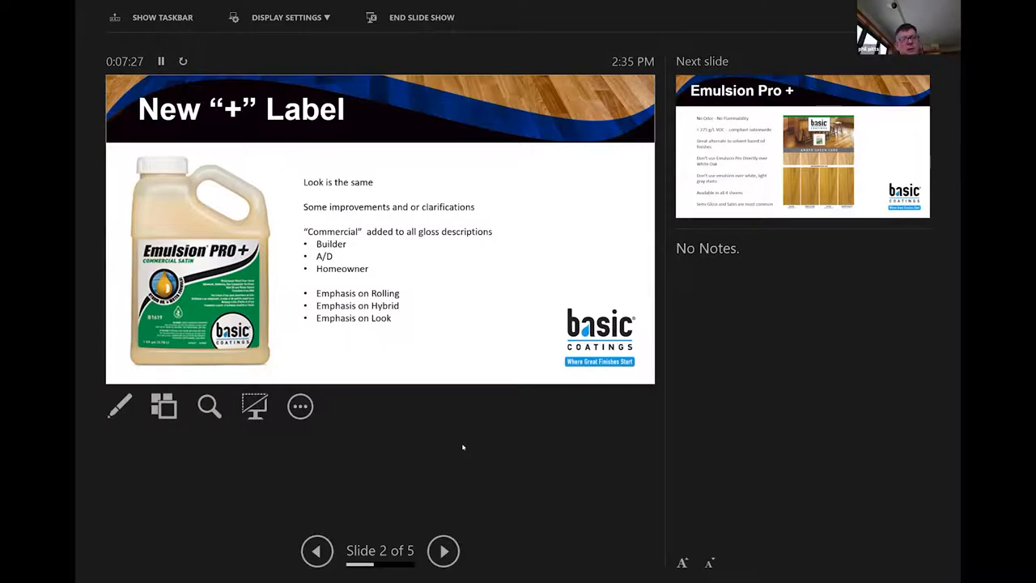
pyautogui.moveTo(436, 464)
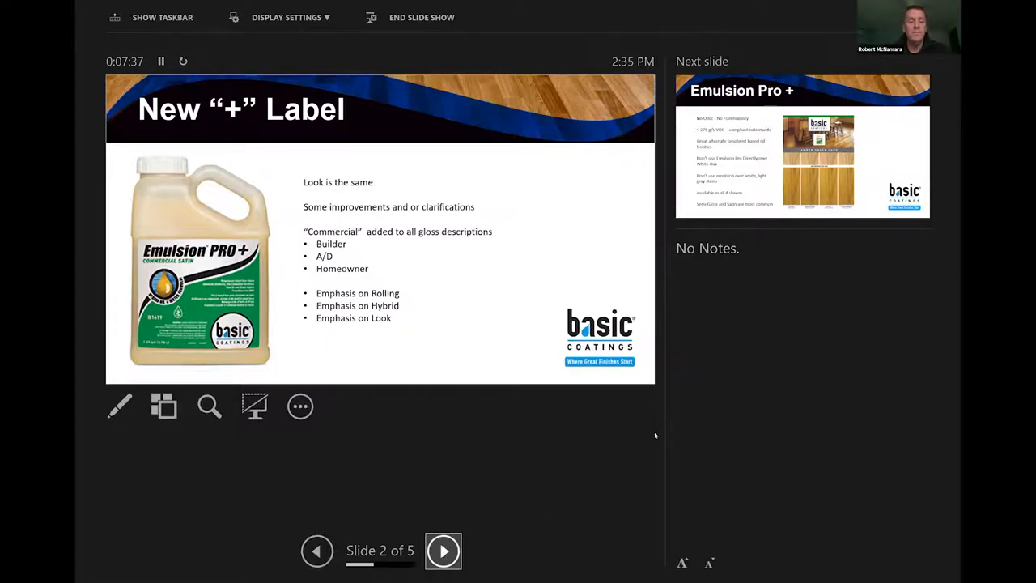
# Step: Advance to slide 3 of 5, the Emulsion Pro + slide with the amber sheen card
pyautogui.click(443, 551)
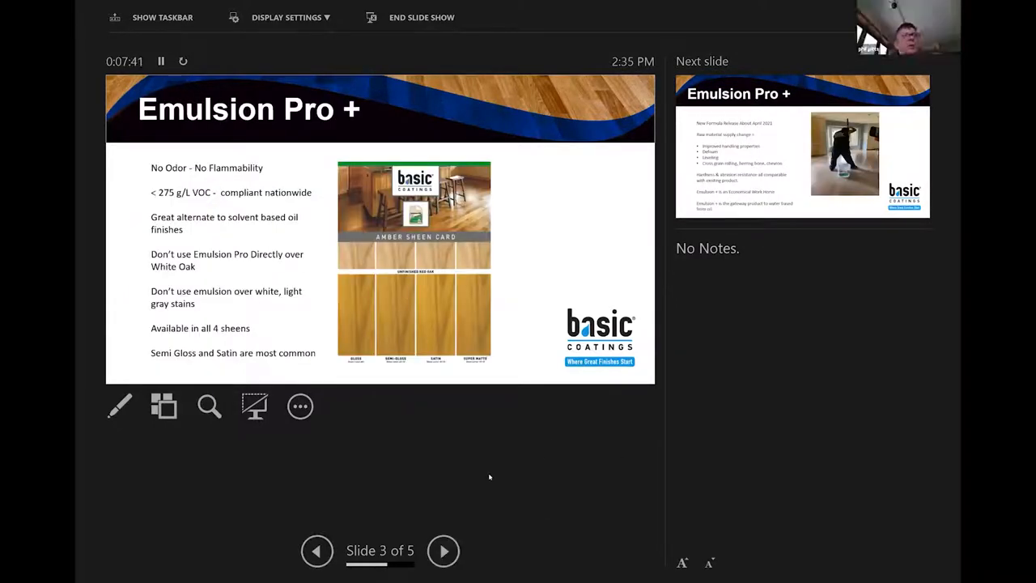
pyautogui.moveTo(330, 402)
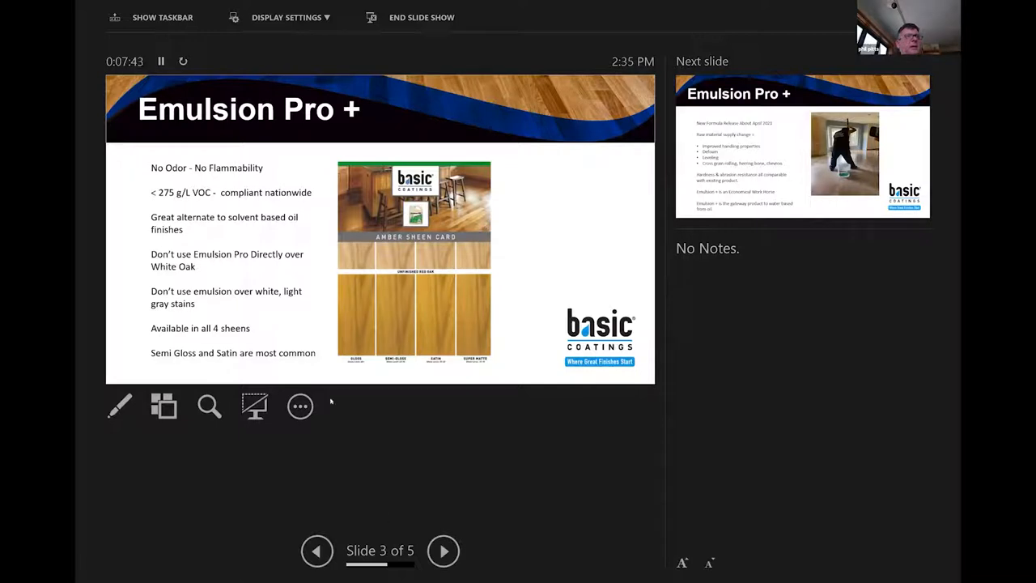
pyautogui.moveTo(418, 474)
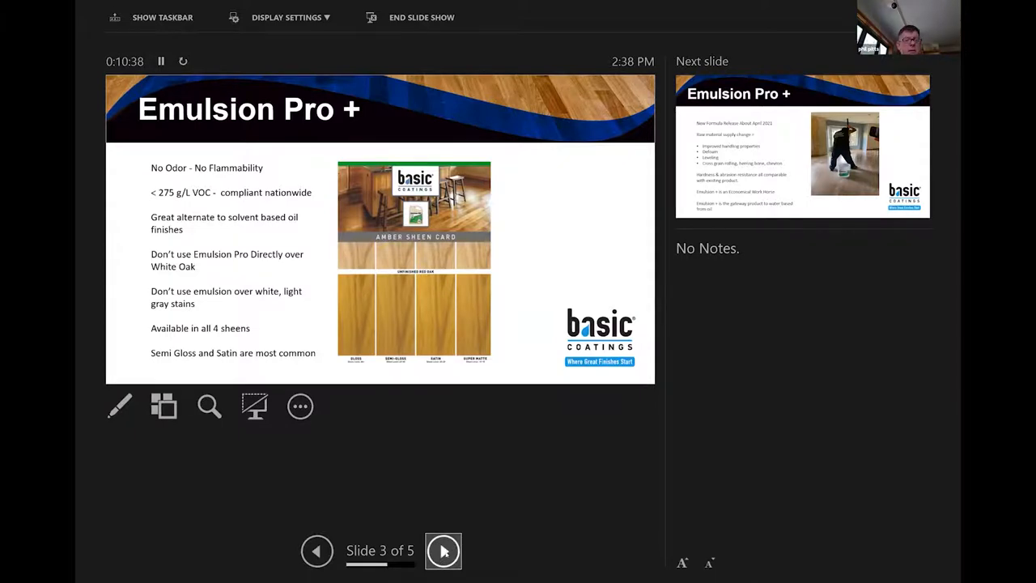
pyautogui.click(442, 550)
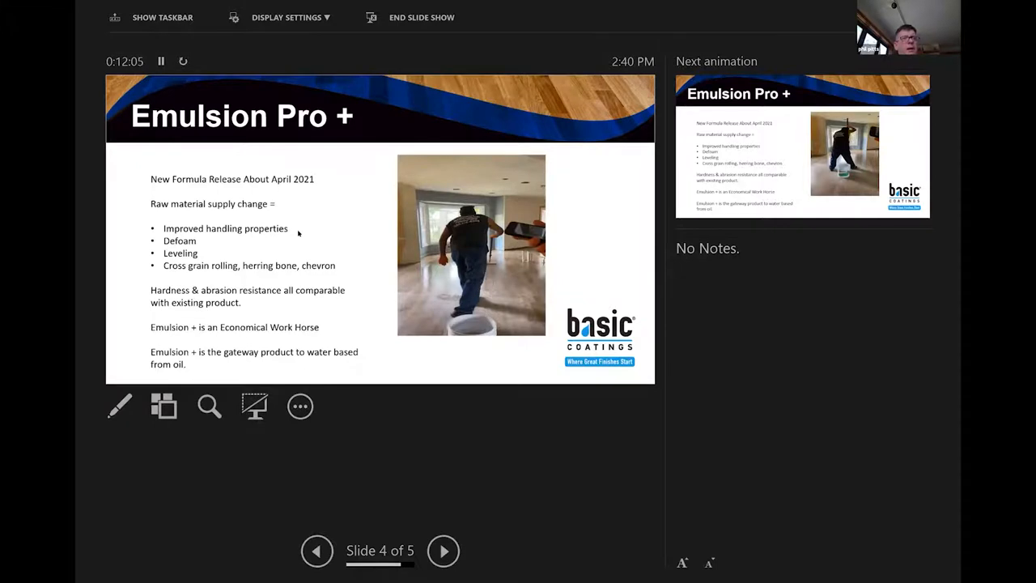
pyautogui.moveTo(301, 279)
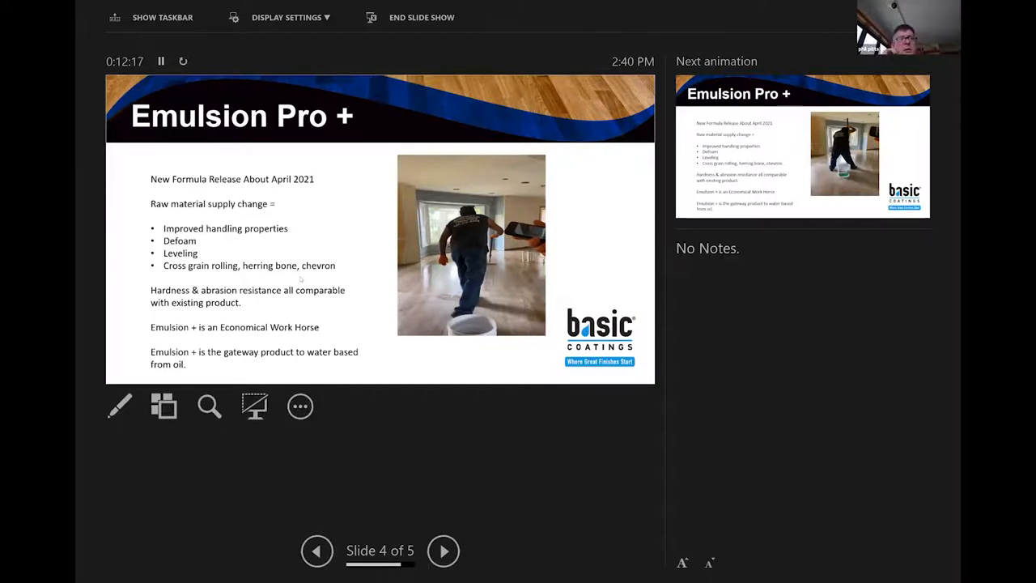
pyautogui.moveTo(325, 317)
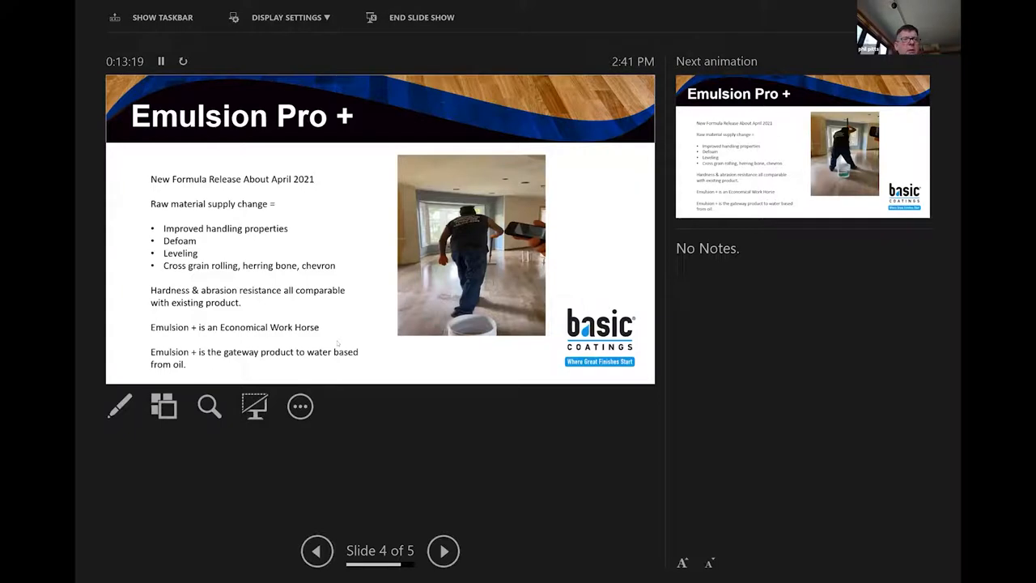
pyautogui.moveTo(415, 326)
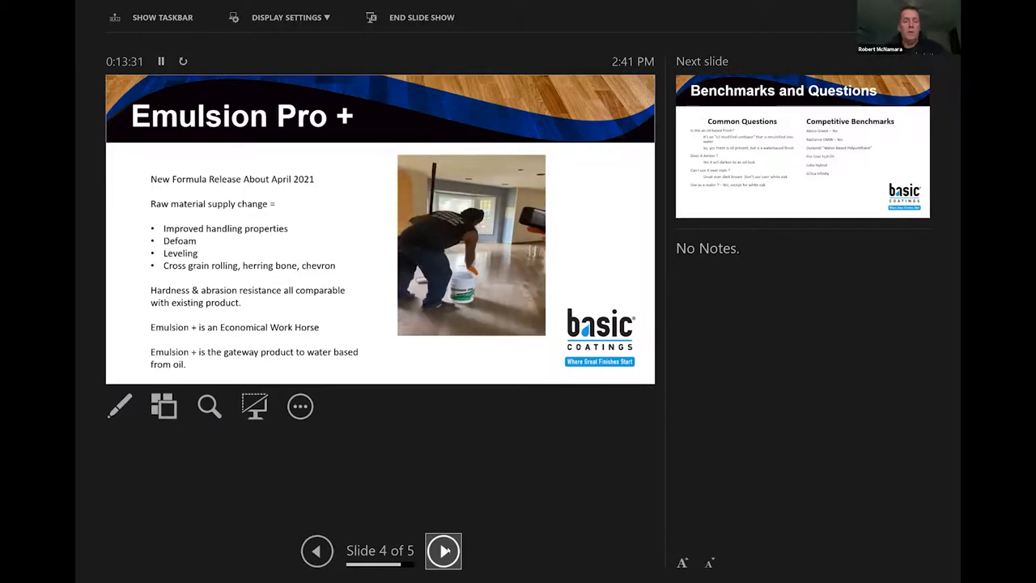
# Step: Advance to the final slide 5 of 5, 'Benchmarks and Questions'
pyautogui.click(443, 550)
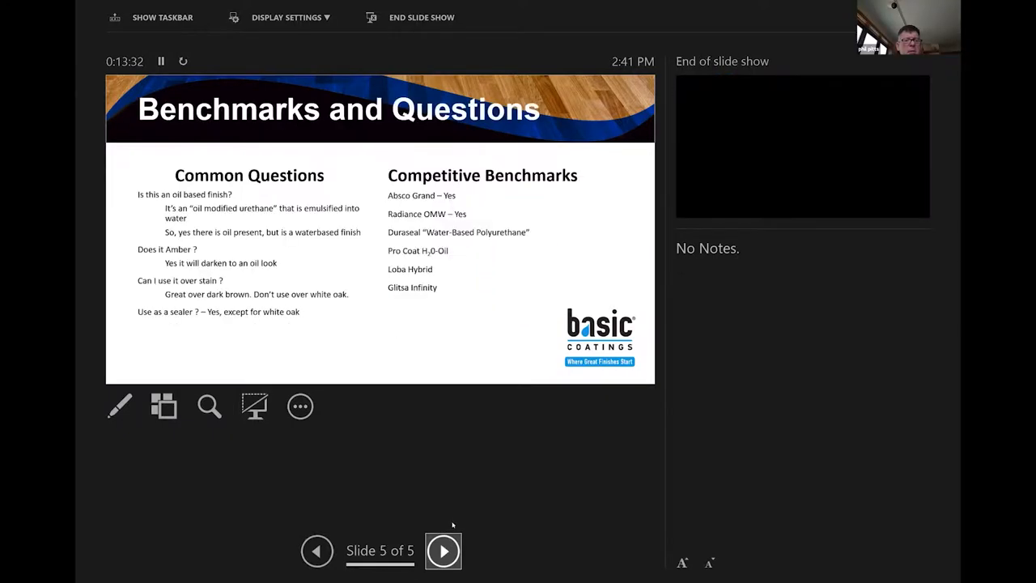
pyautogui.moveTo(460, 452)
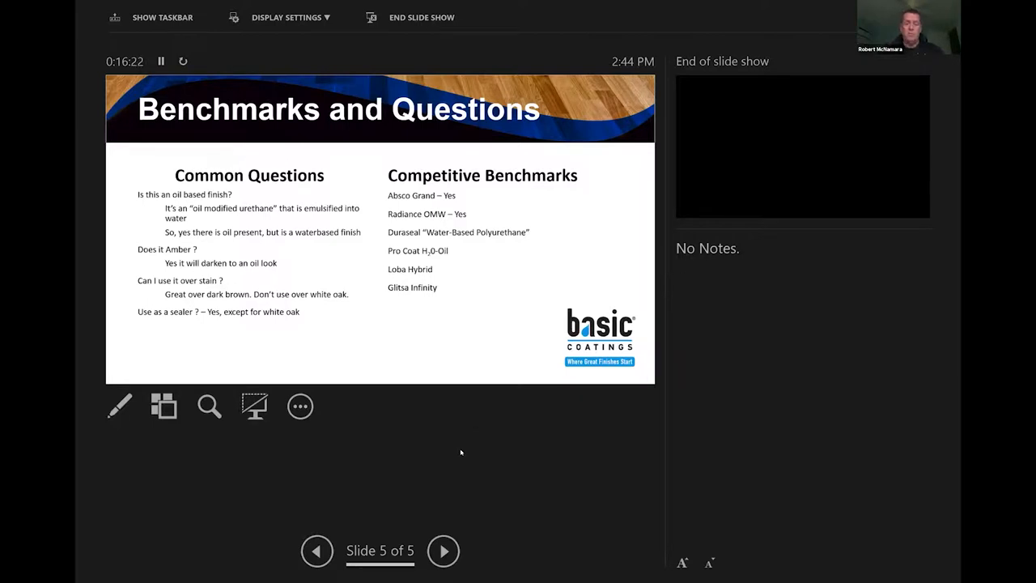
pyautogui.moveTo(516, 468)
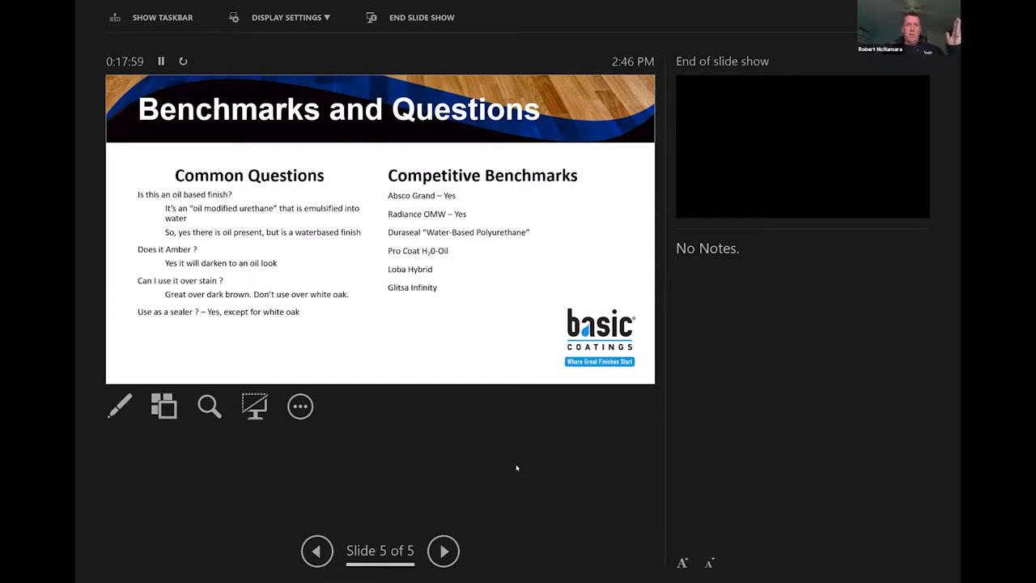
pyautogui.moveTo(814, 175)
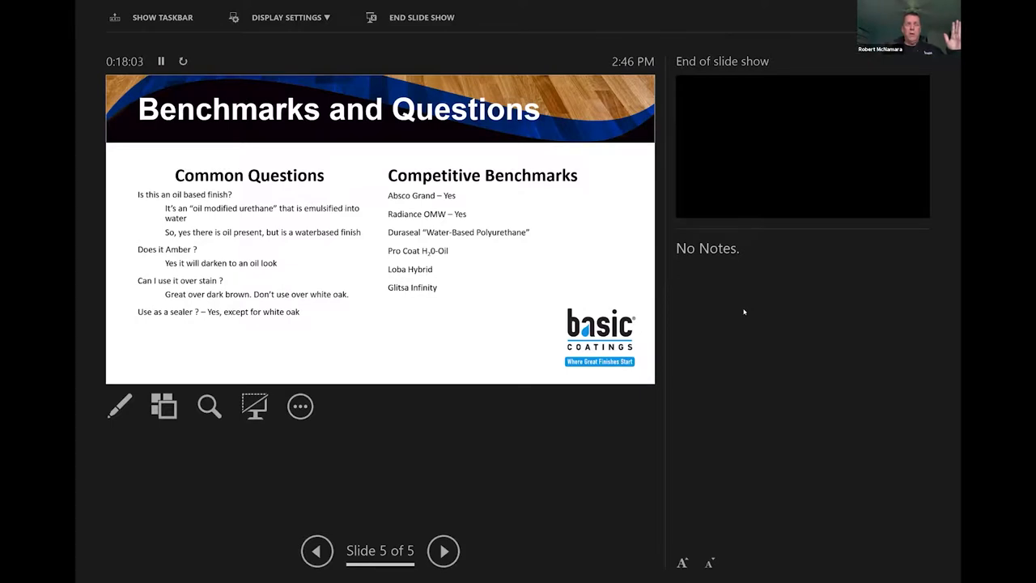
pyautogui.moveTo(775, 303)
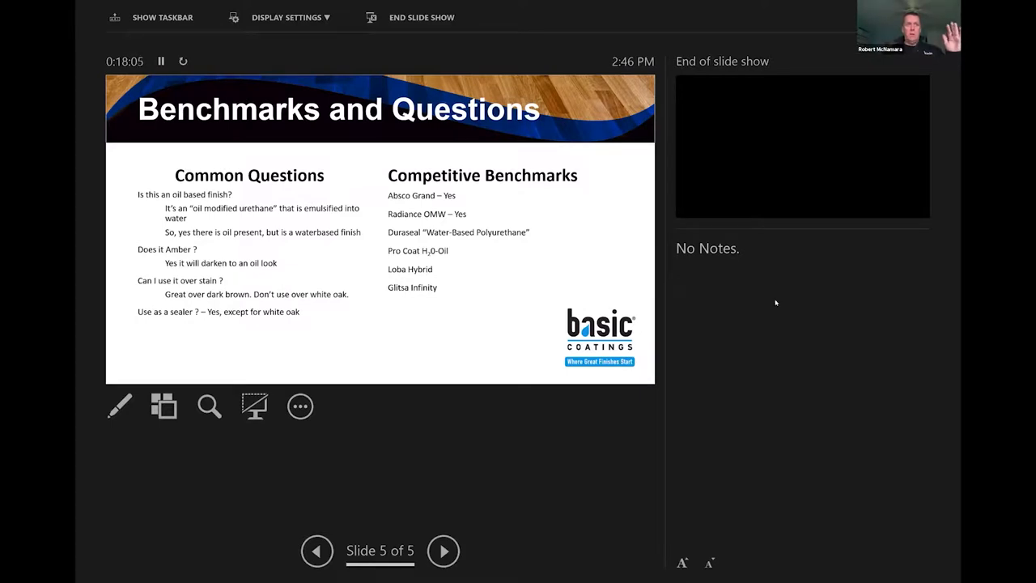
pyautogui.moveTo(807, 237)
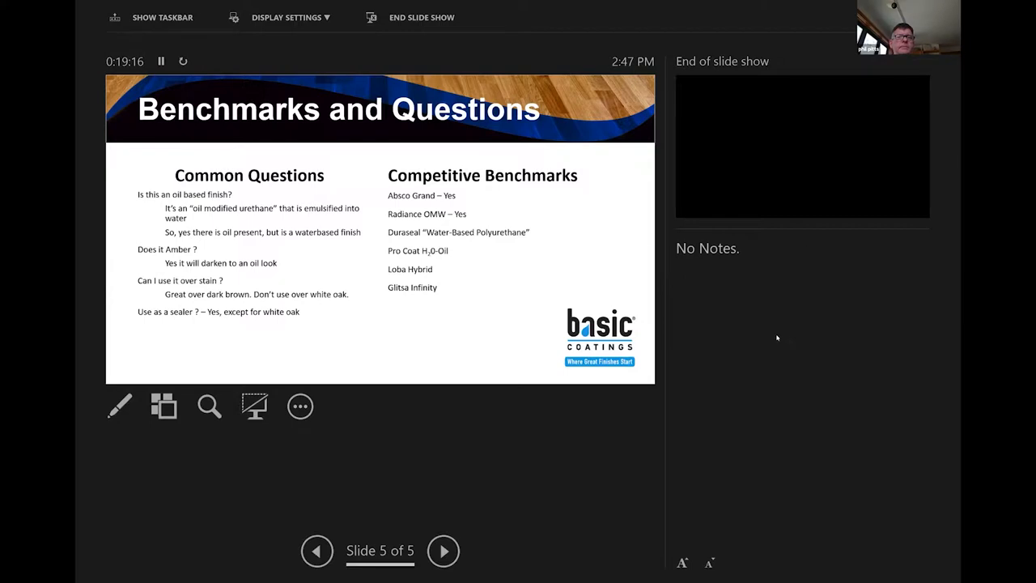
pyautogui.moveTo(733, 365)
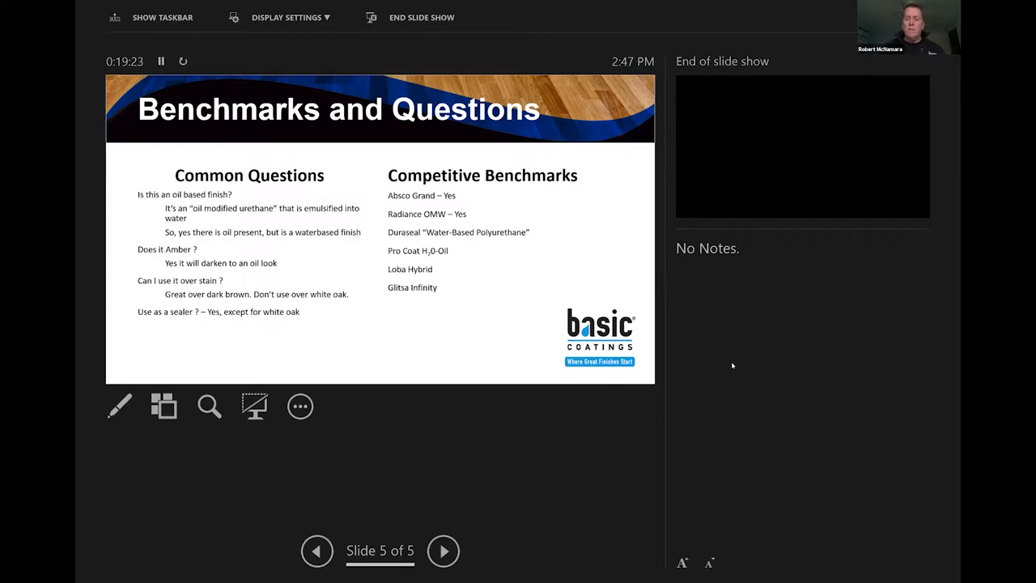
pyautogui.moveTo(739, 367)
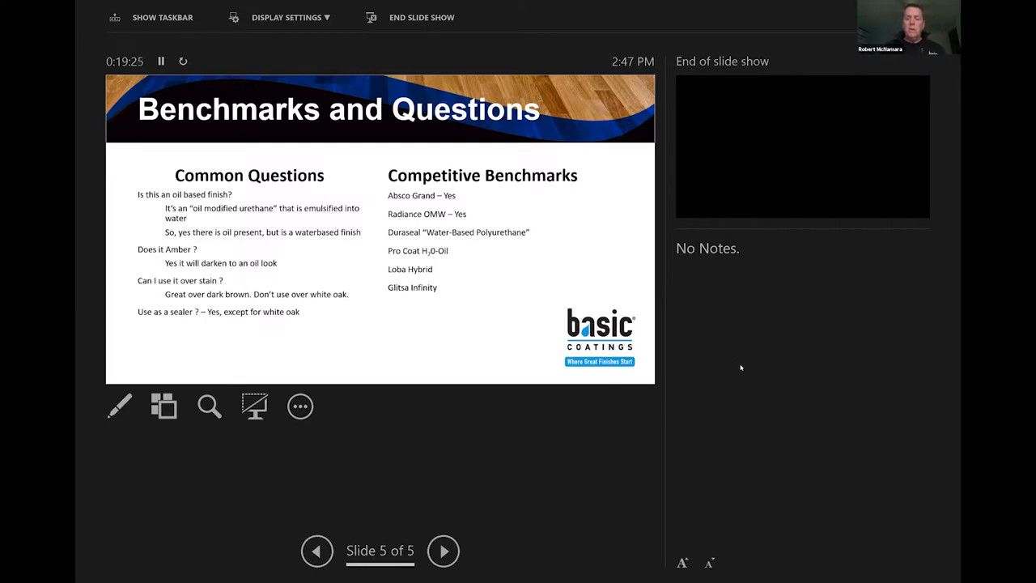
pyautogui.moveTo(749, 356)
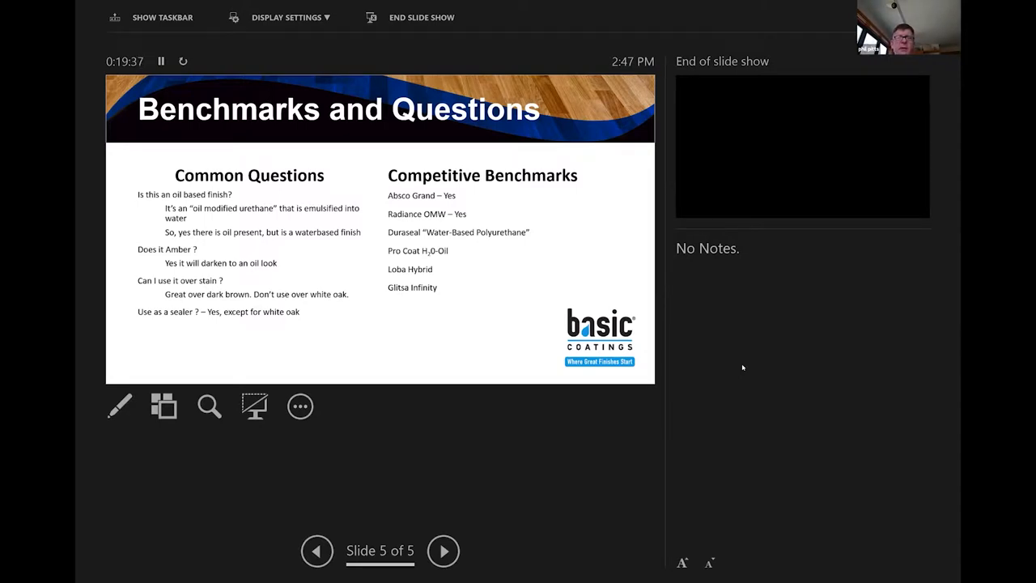
pyautogui.moveTo(837, 272)
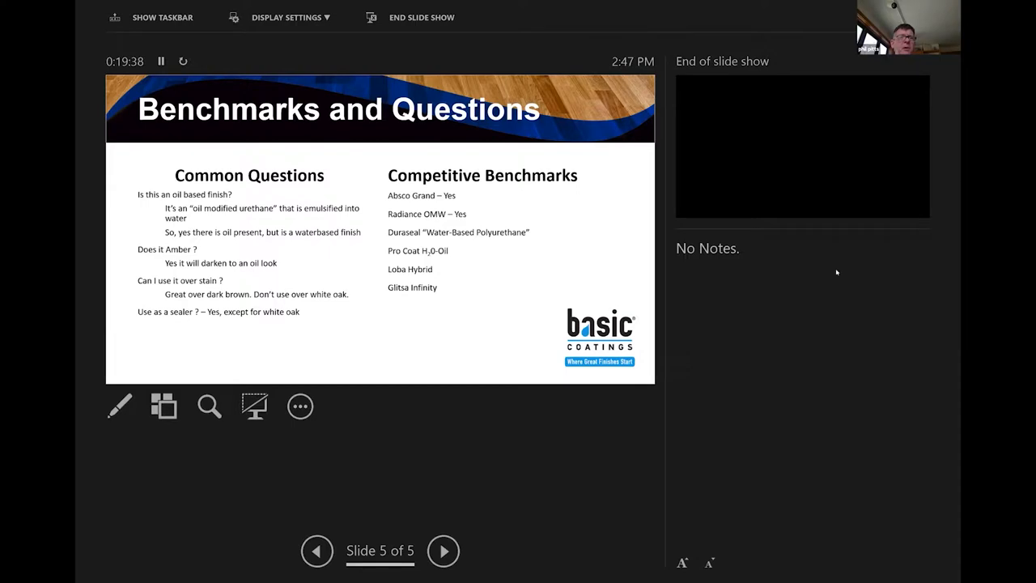
pyautogui.moveTo(772, 328)
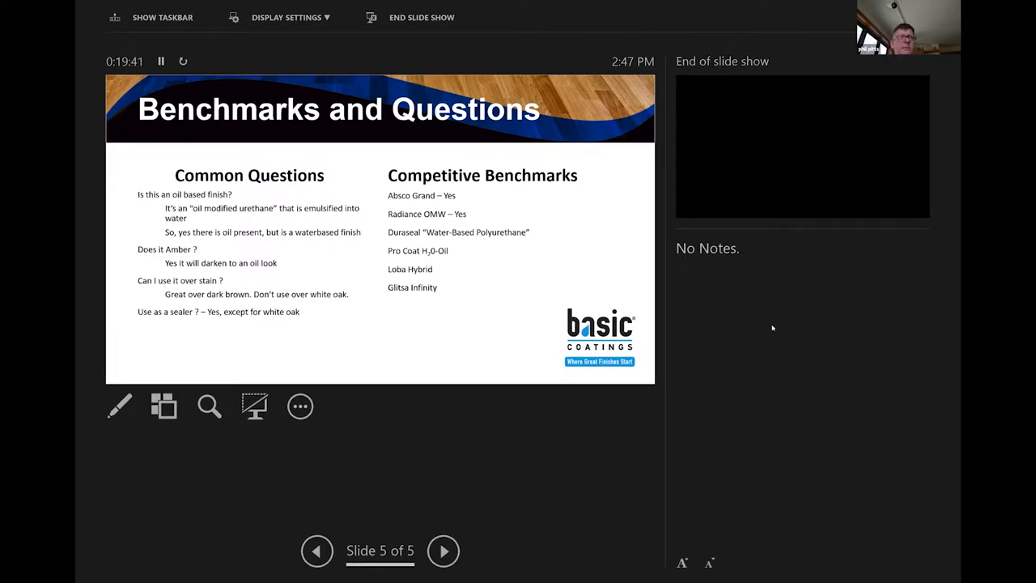
pyautogui.moveTo(769, 323)
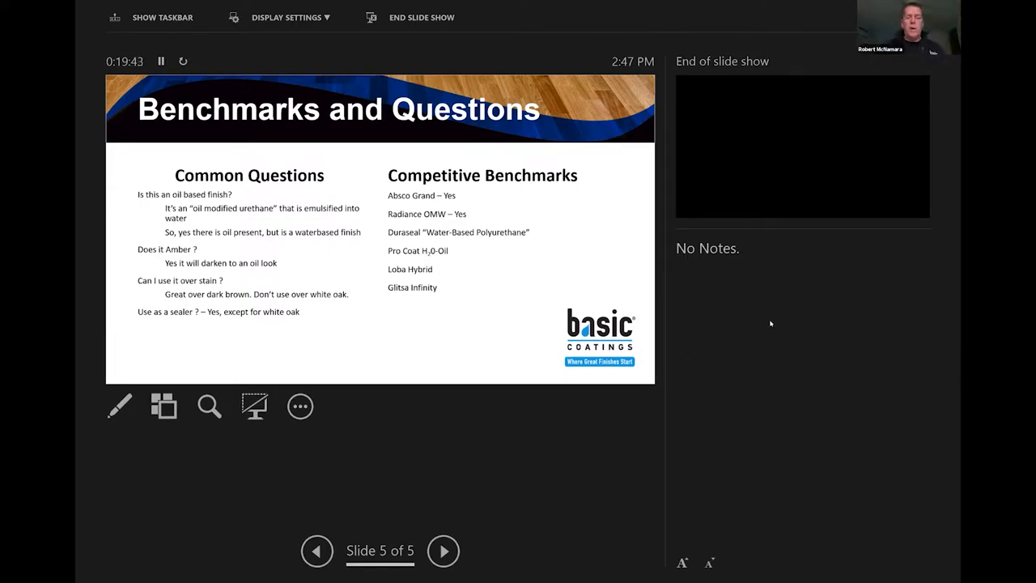
pyautogui.moveTo(757, 330)
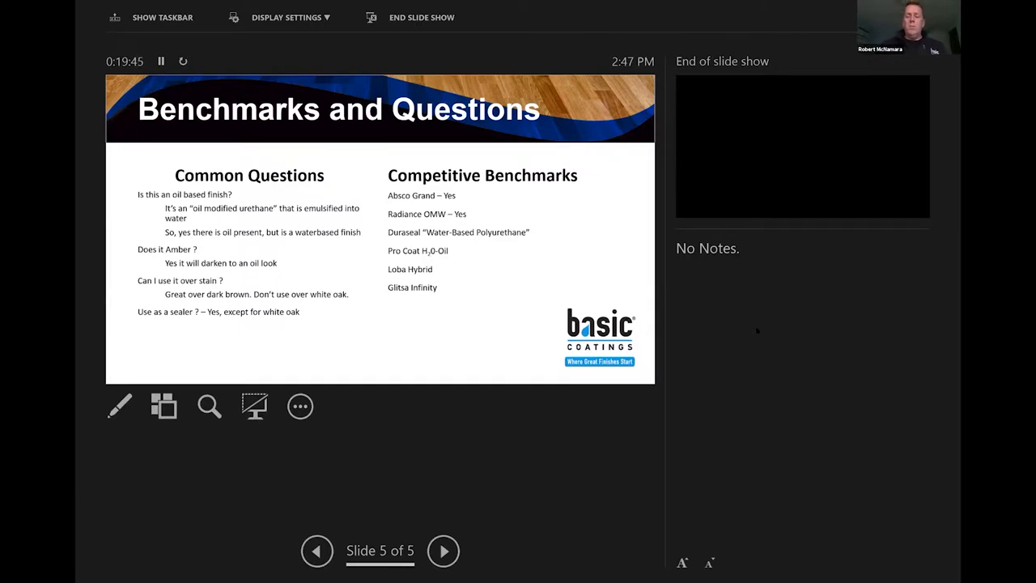
pyautogui.moveTo(757, 323)
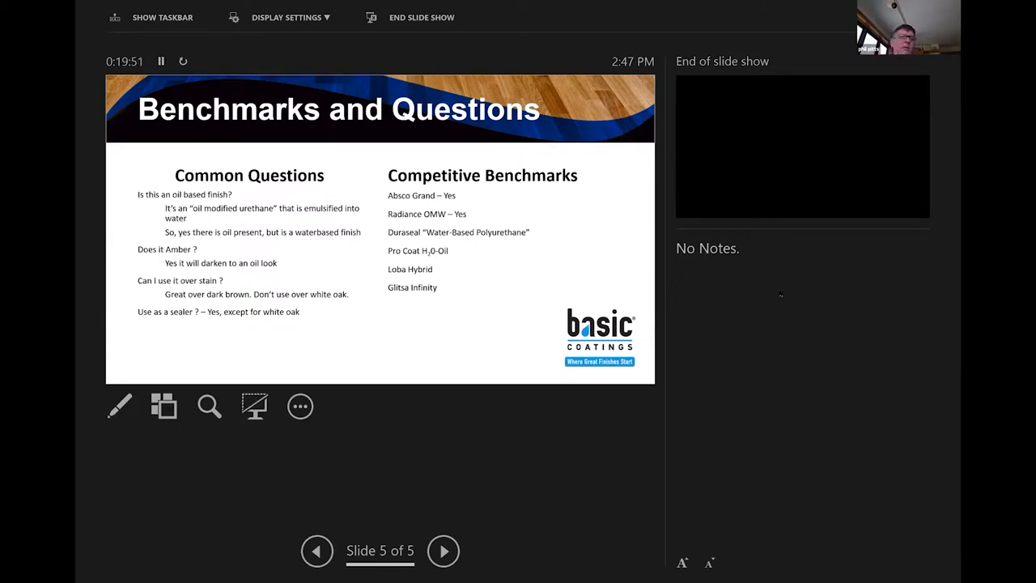
pyautogui.moveTo(763, 314)
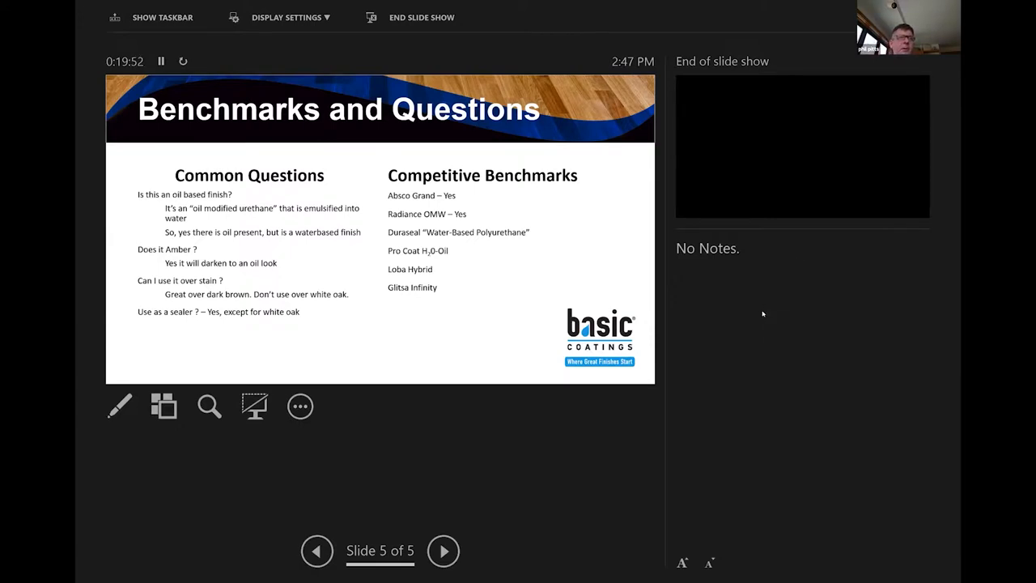
pyautogui.moveTo(792, 278)
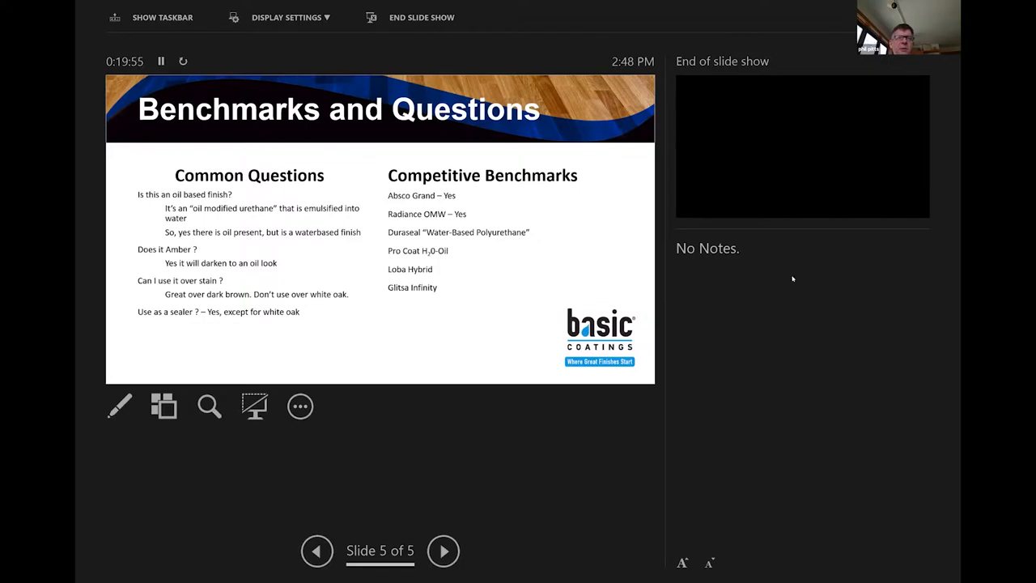
pyautogui.moveTo(765, 336)
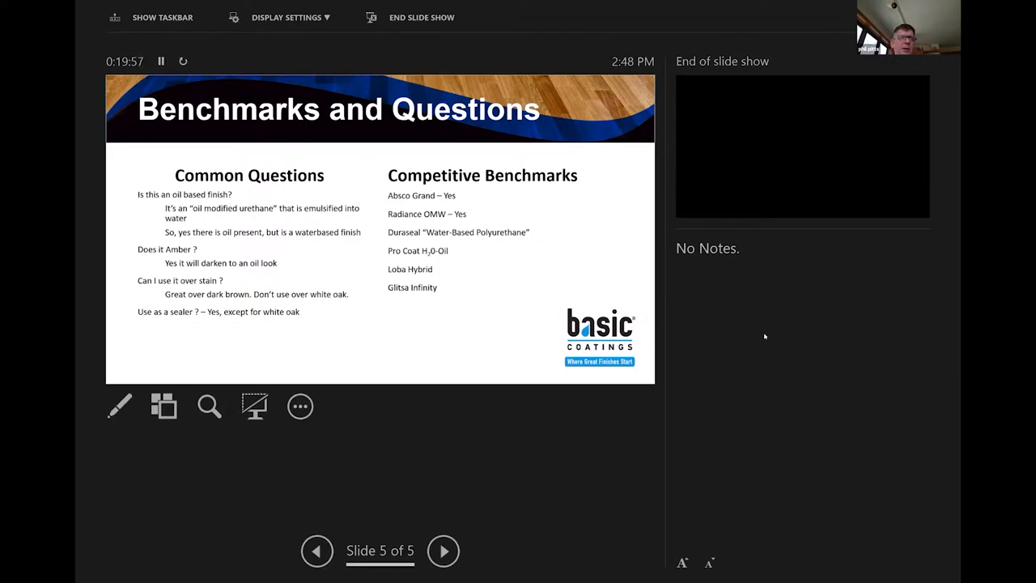
pyautogui.moveTo(793, 311)
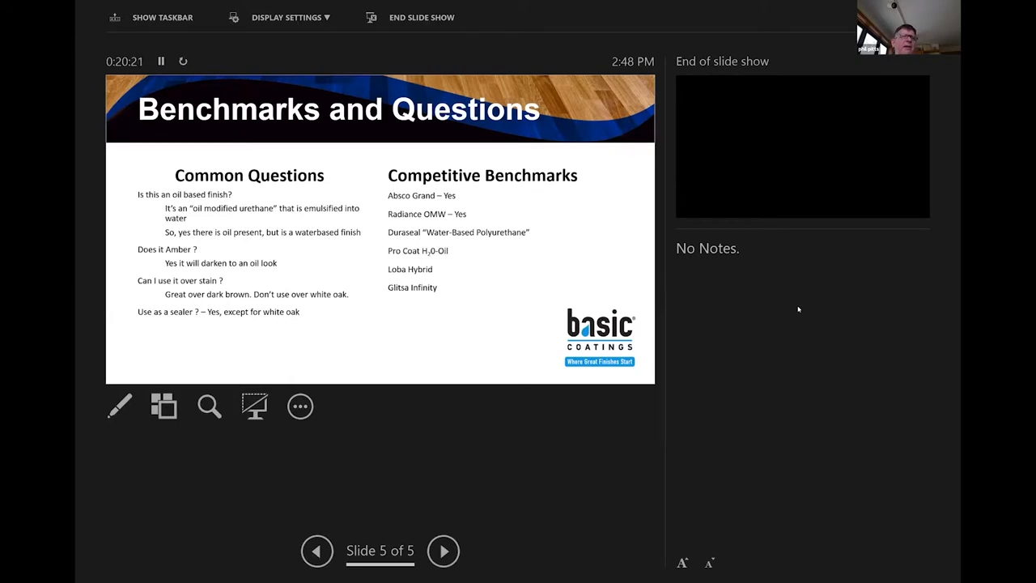
pyautogui.moveTo(798, 308)
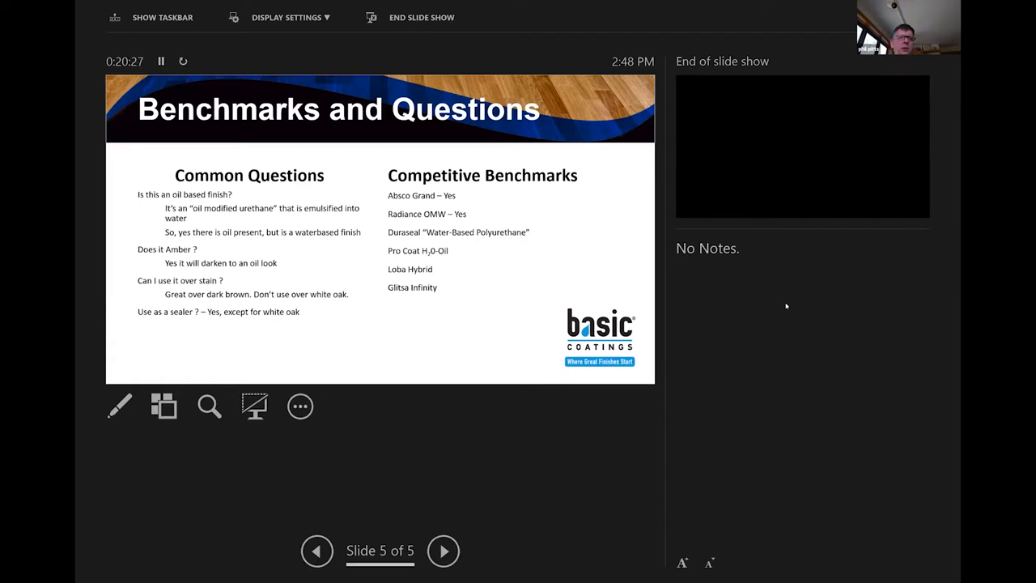
pyautogui.moveTo(759, 305)
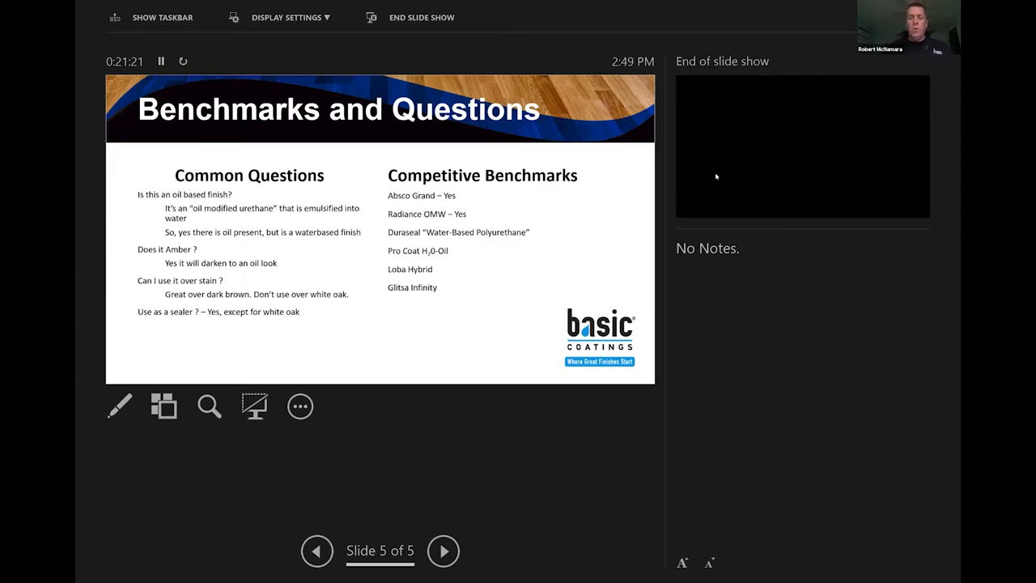
pyautogui.moveTo(747, 393)
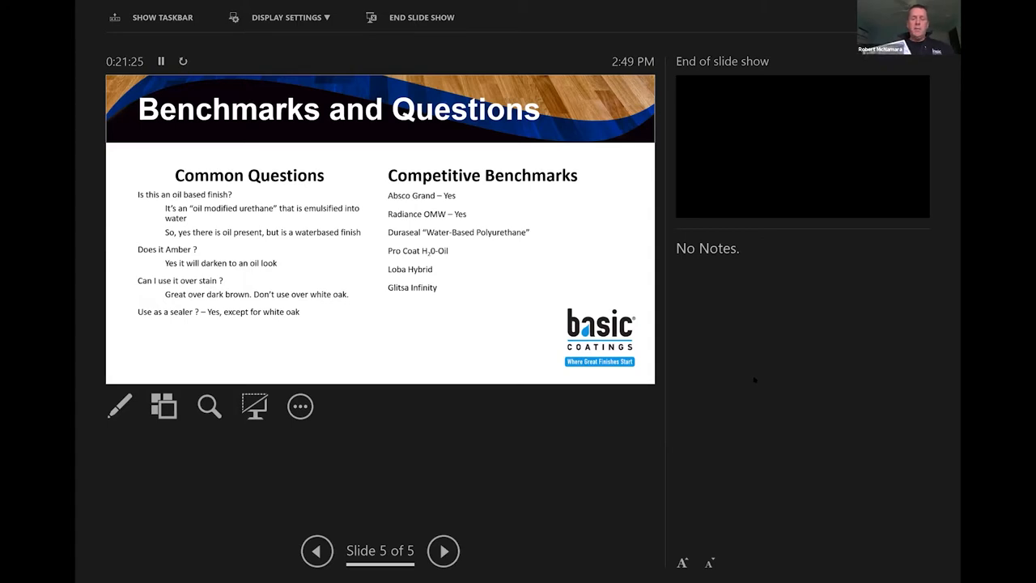
pyautogui.moveTo(704, 346)
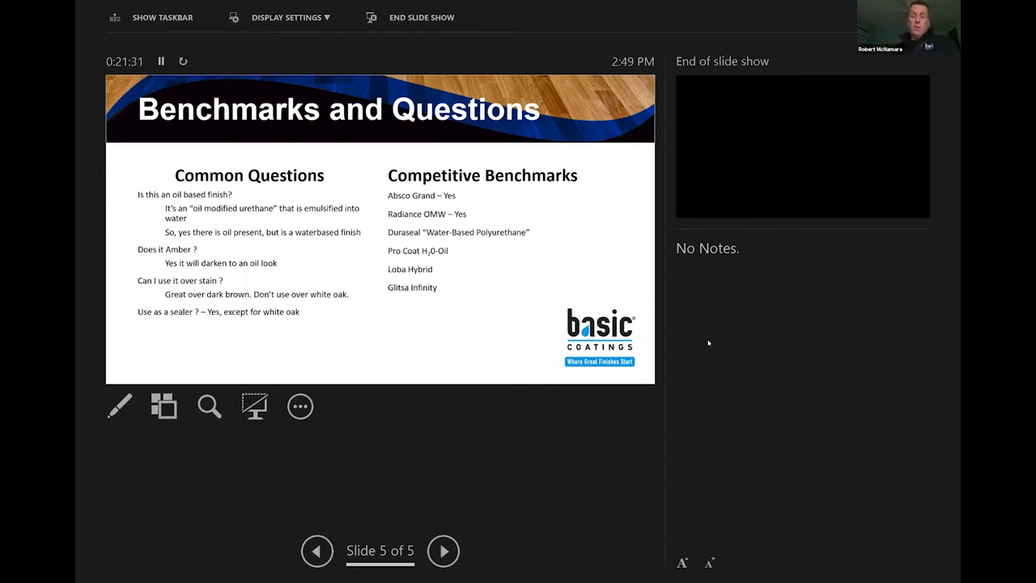
pyautogui.moveTo(715, 103)
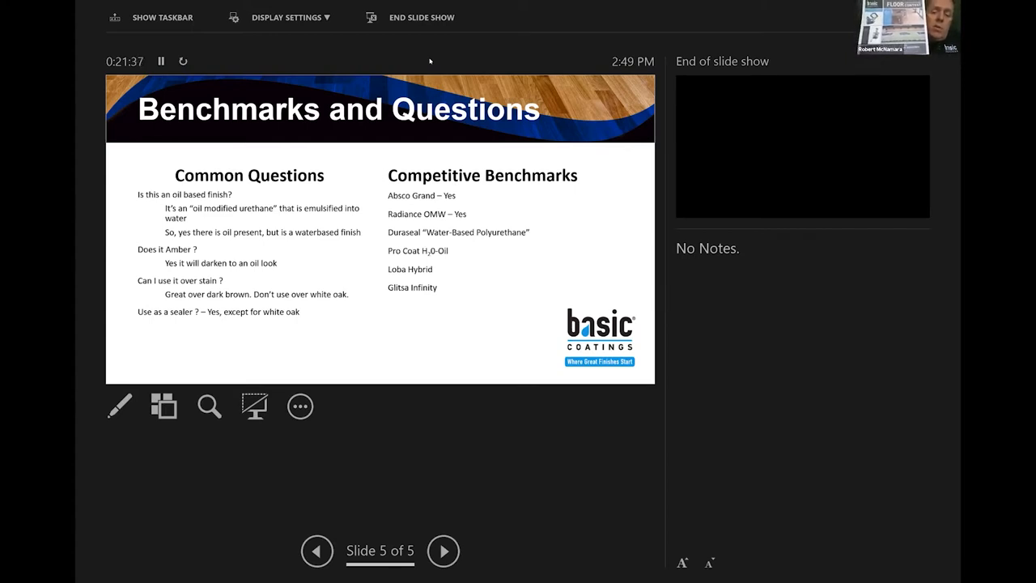
pyautogui.moveTo(835, 449)
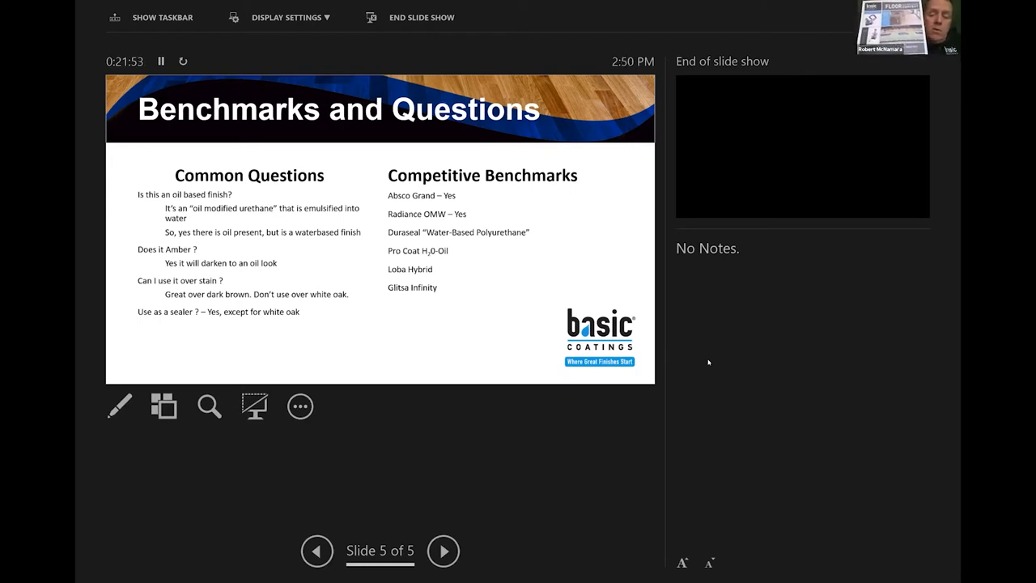
pyautogui.moveTo(709, 374)
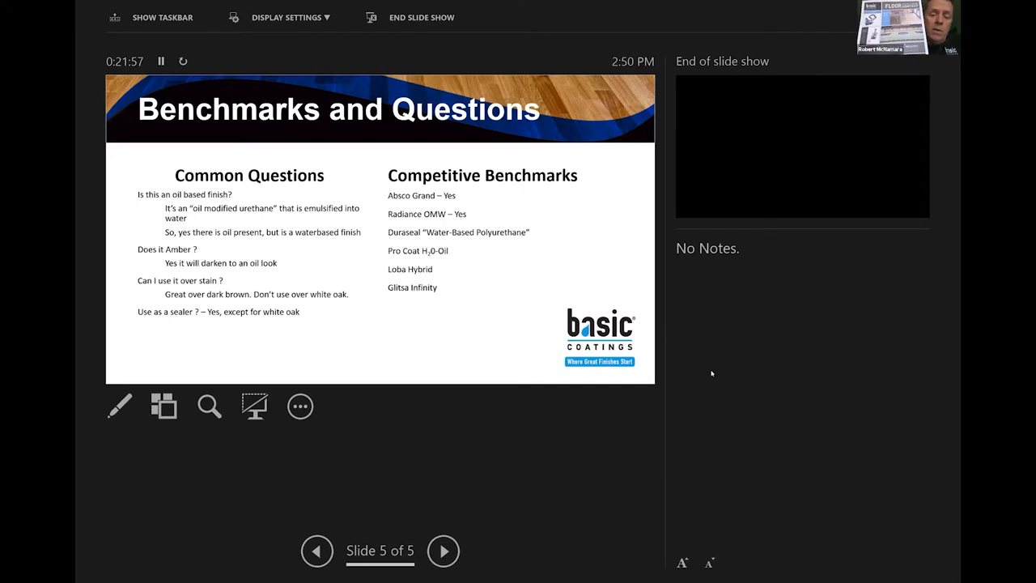
pyautogui.moveTo(715, 371)
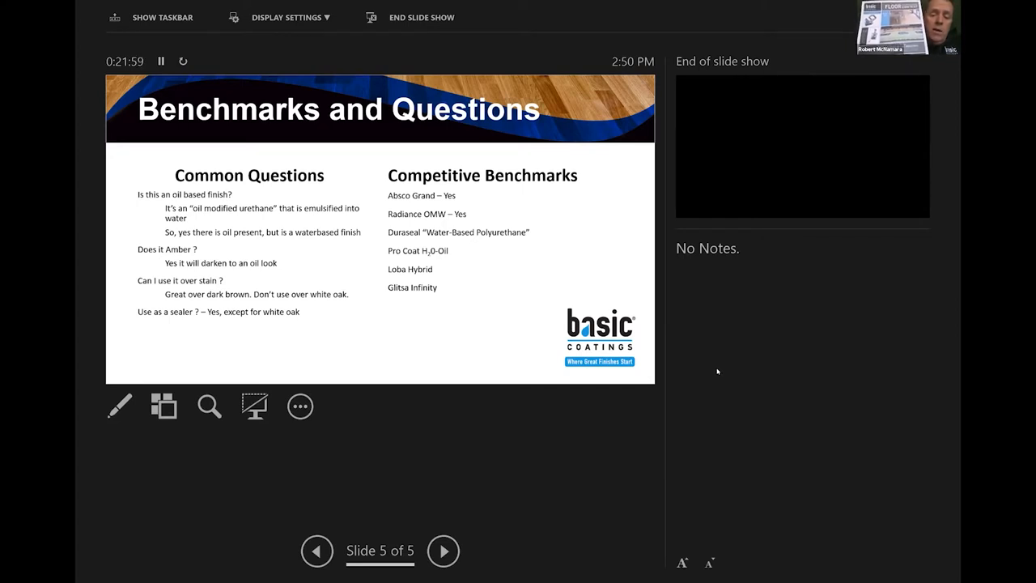
pyautogui.moveTo(719, 371)
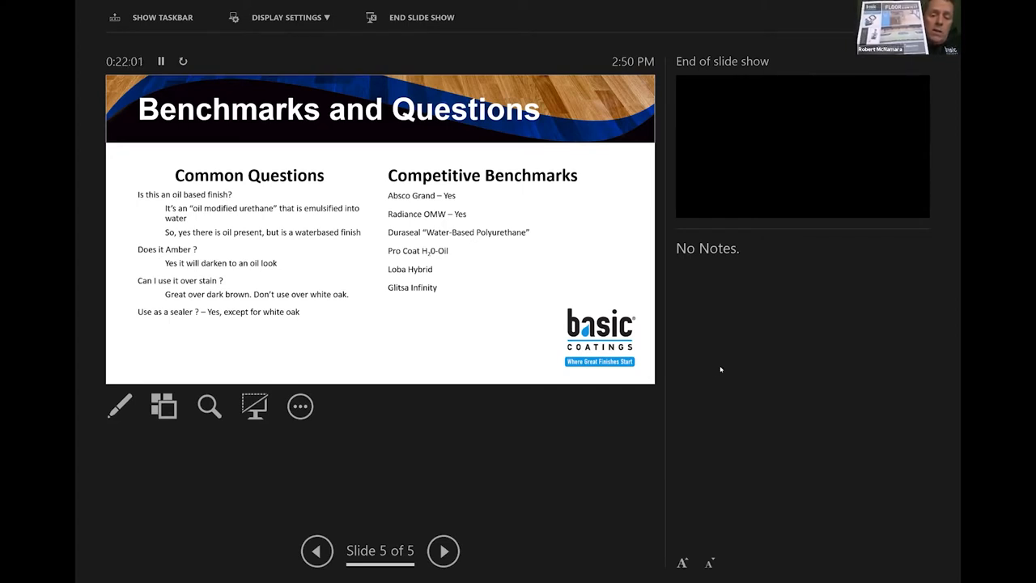